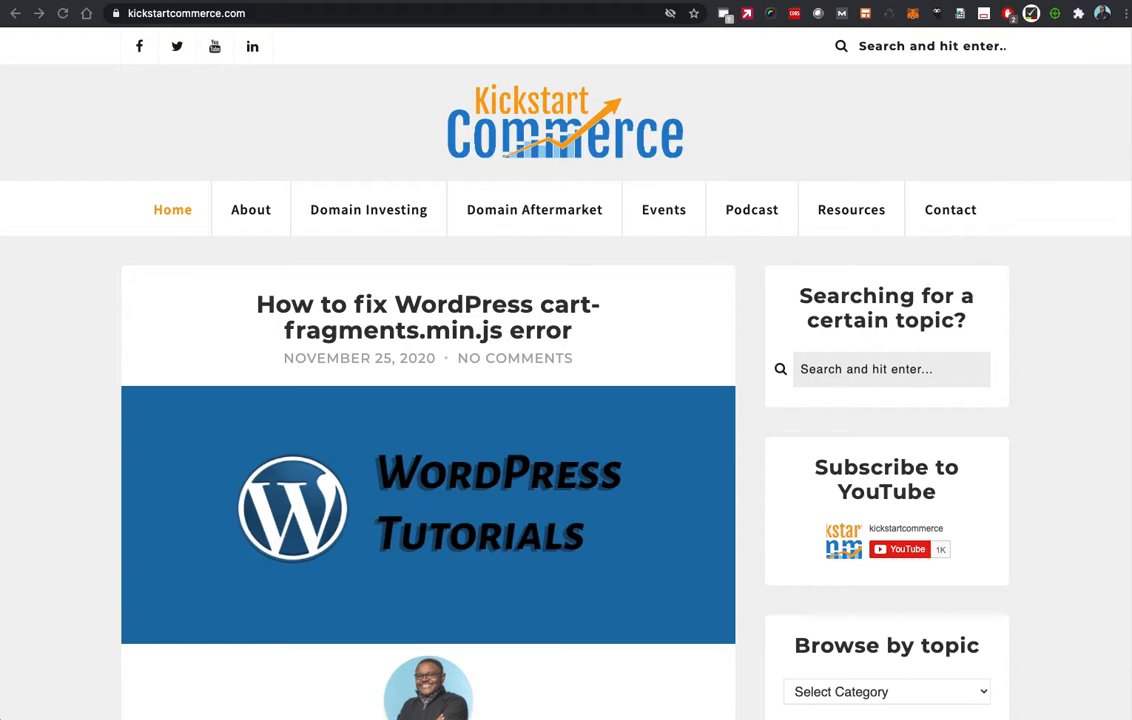
pyautogui.moveTo(931, 7)
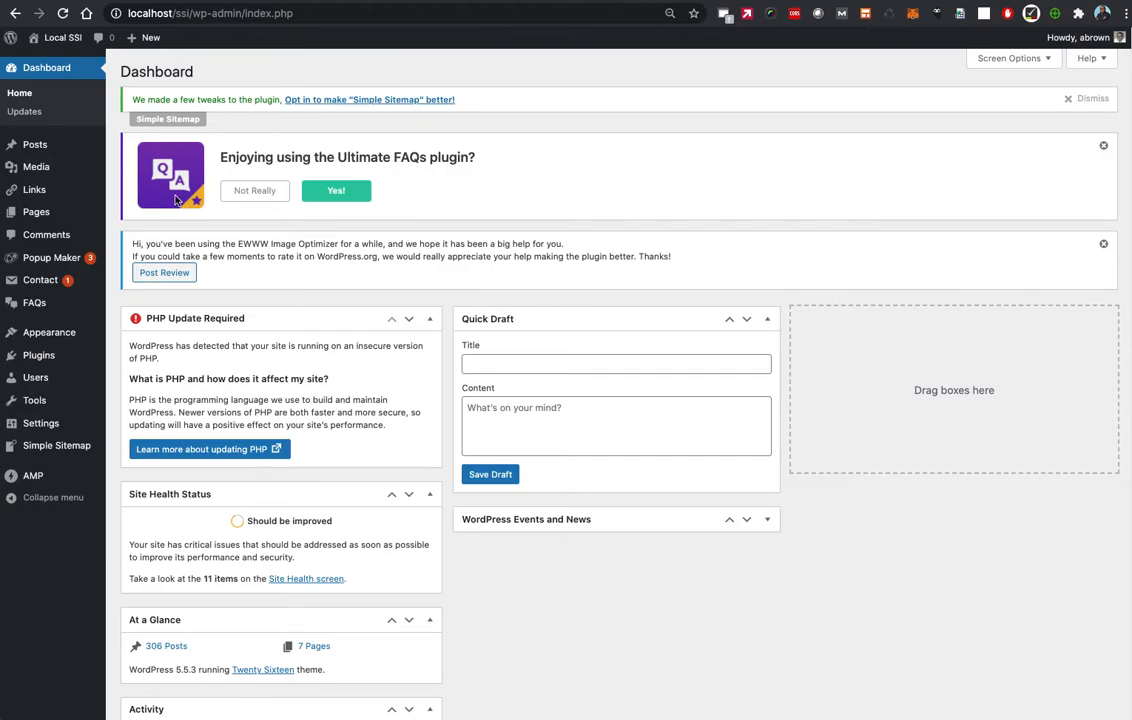
pyautogui.moveTo(160, 214)
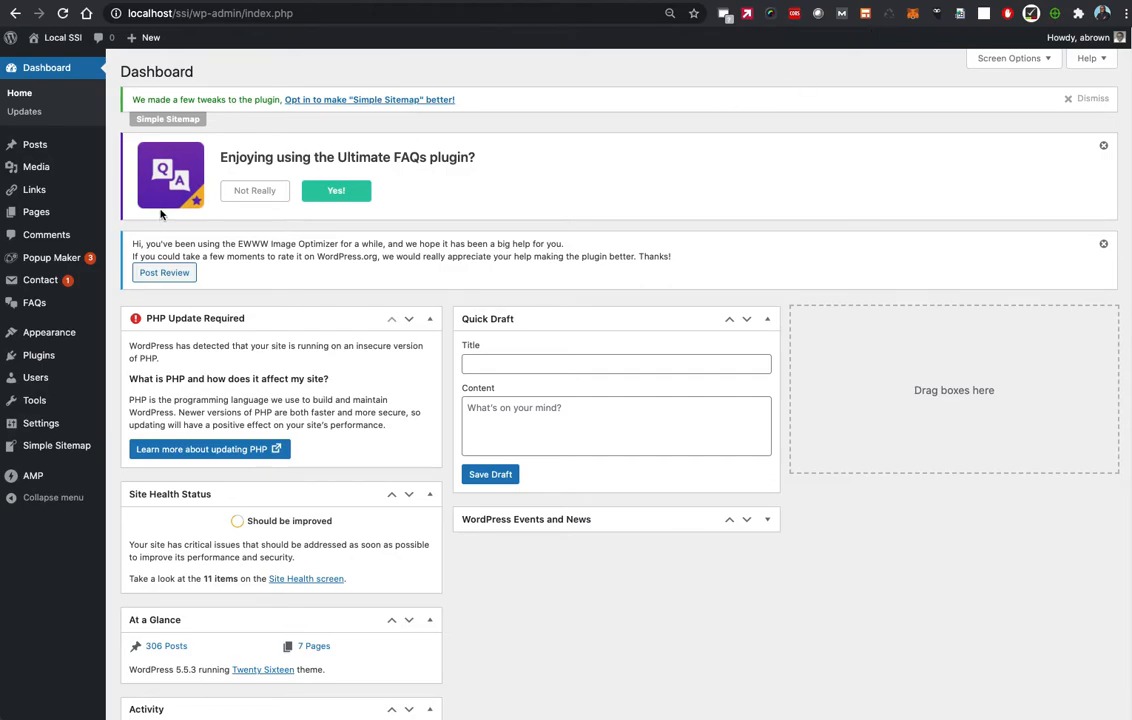
pyautogui.moveTo(39, 355)
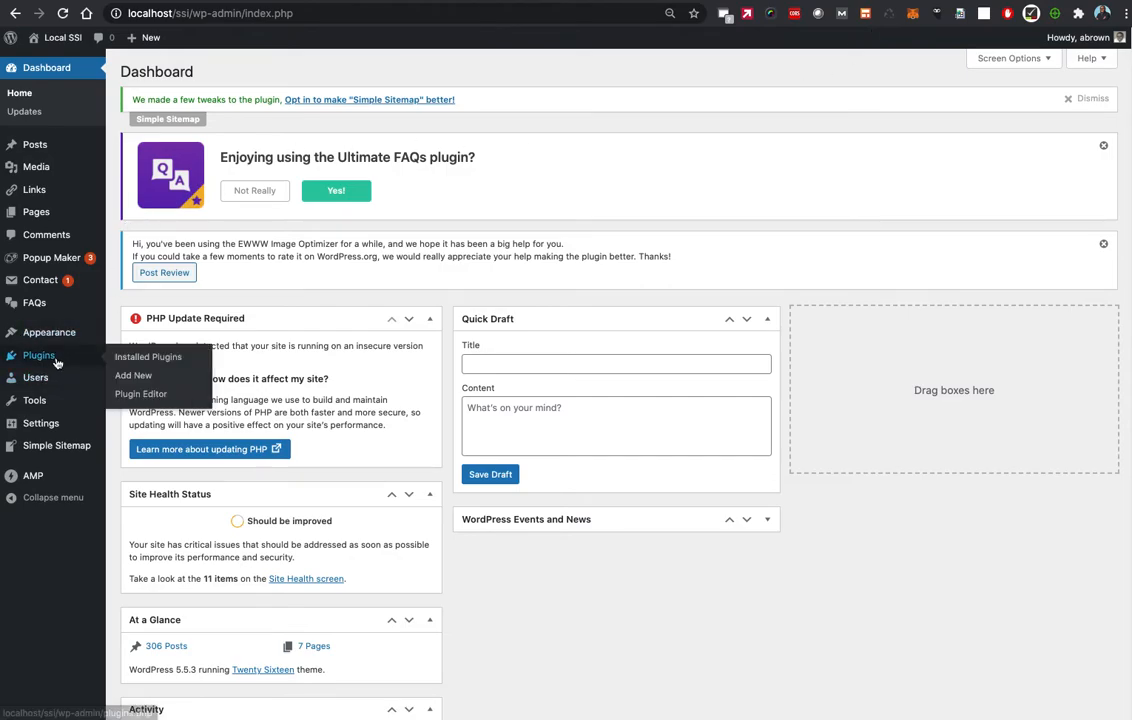
# - Open Add New Plugins and search the directory for 'wp post expires'
pyautogui.click(133, 375)
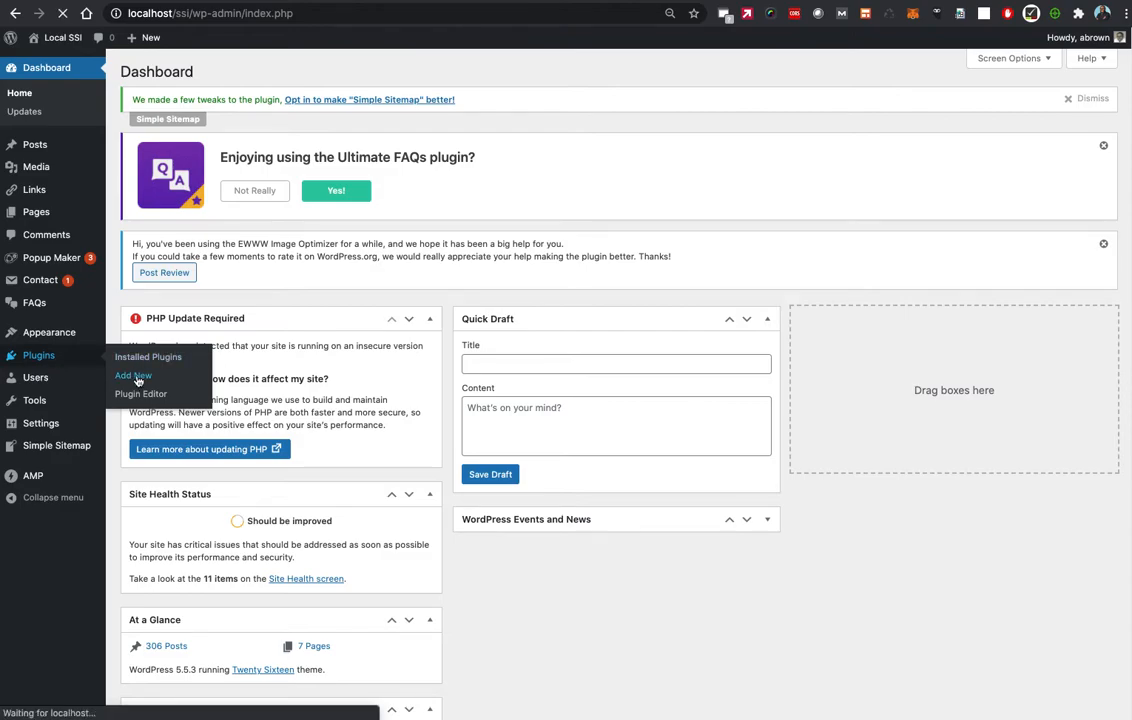
pyautogui.click(133, 375)
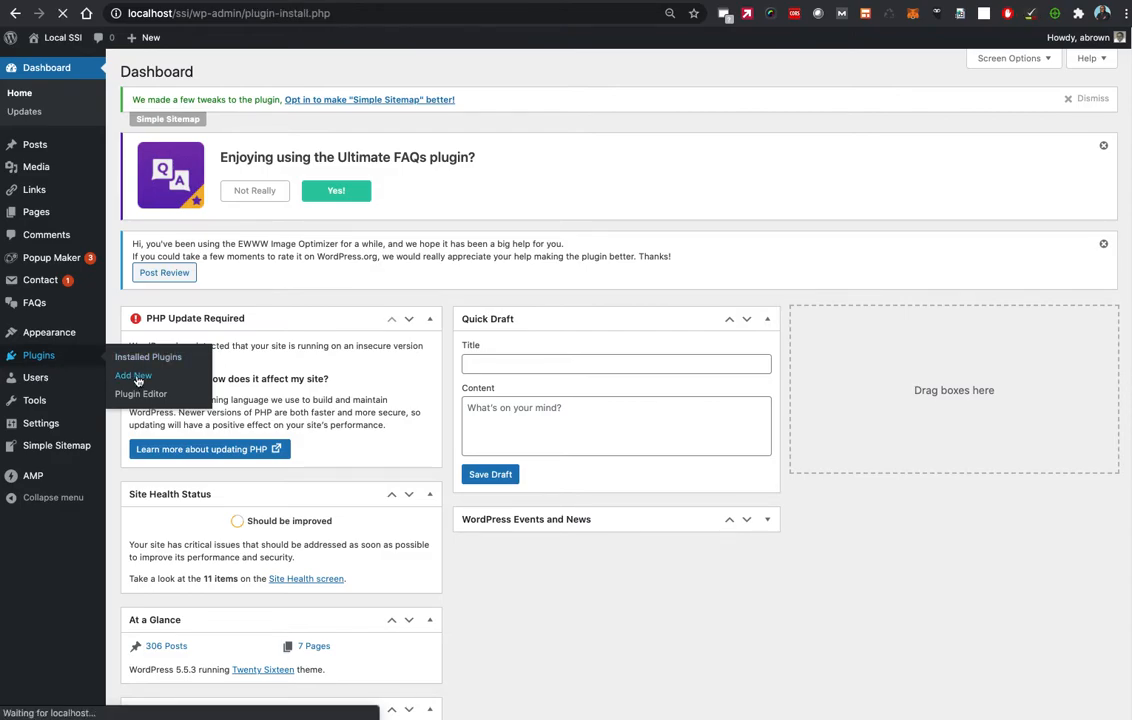
pyautogui.click(132, 375)
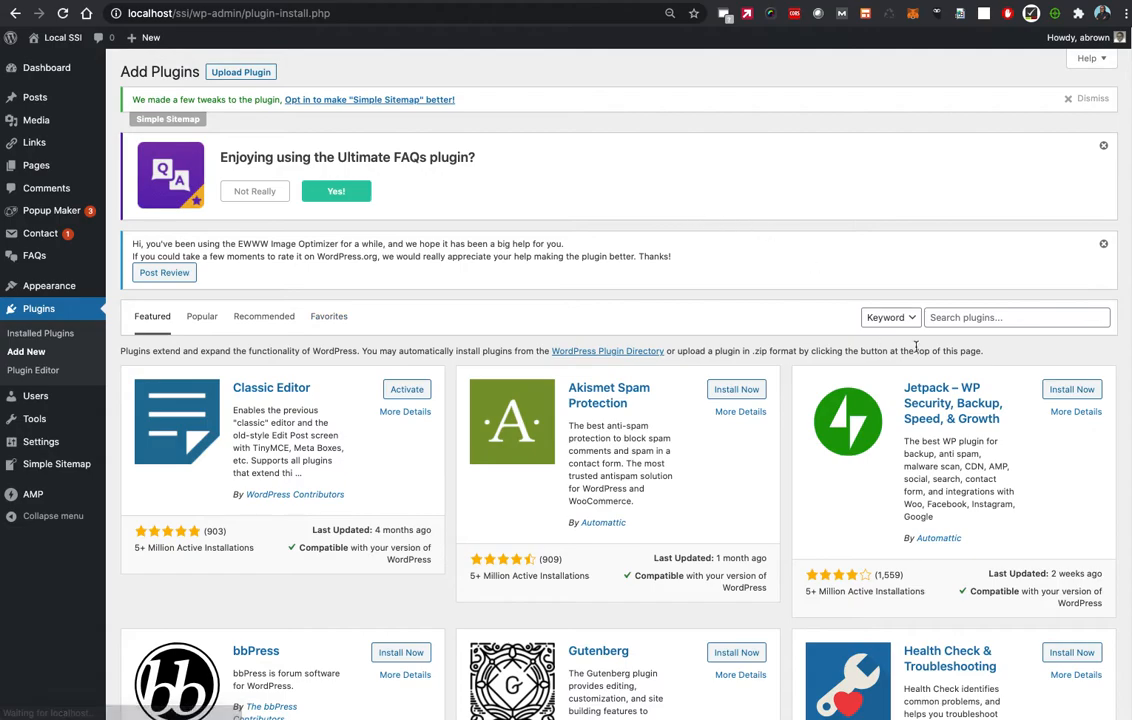
pyautogui.write('wp post expires')
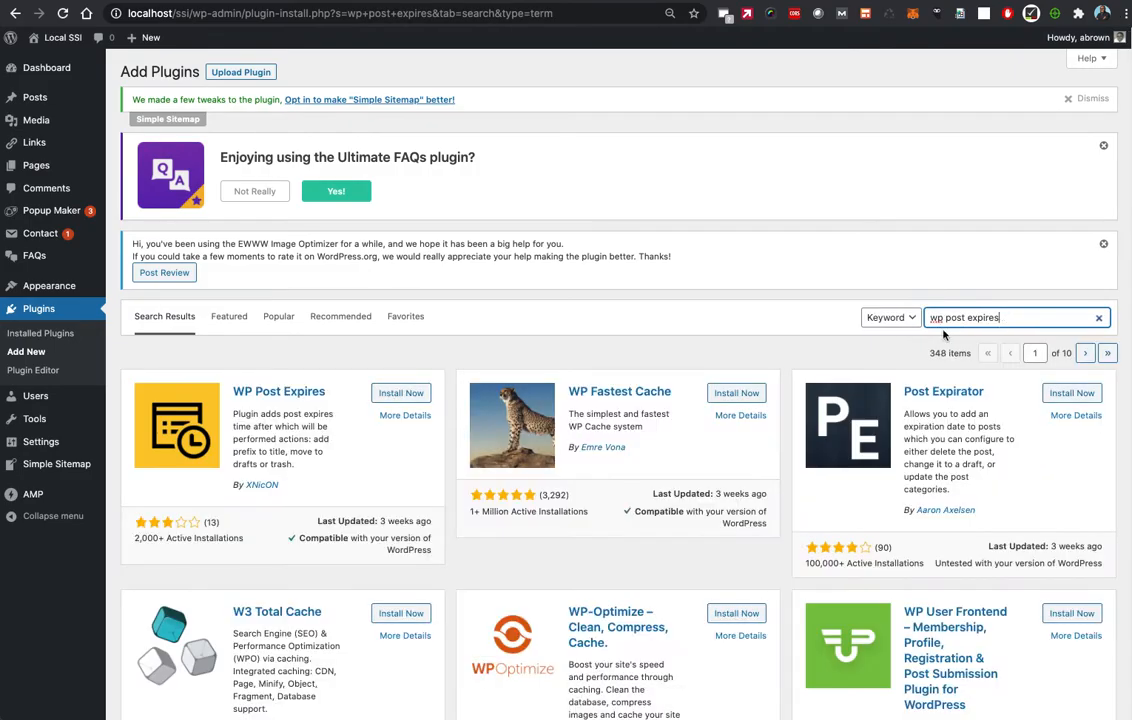
# - Install the WP Post Expires plugin and activate it
pyautogui.click(400, 392)
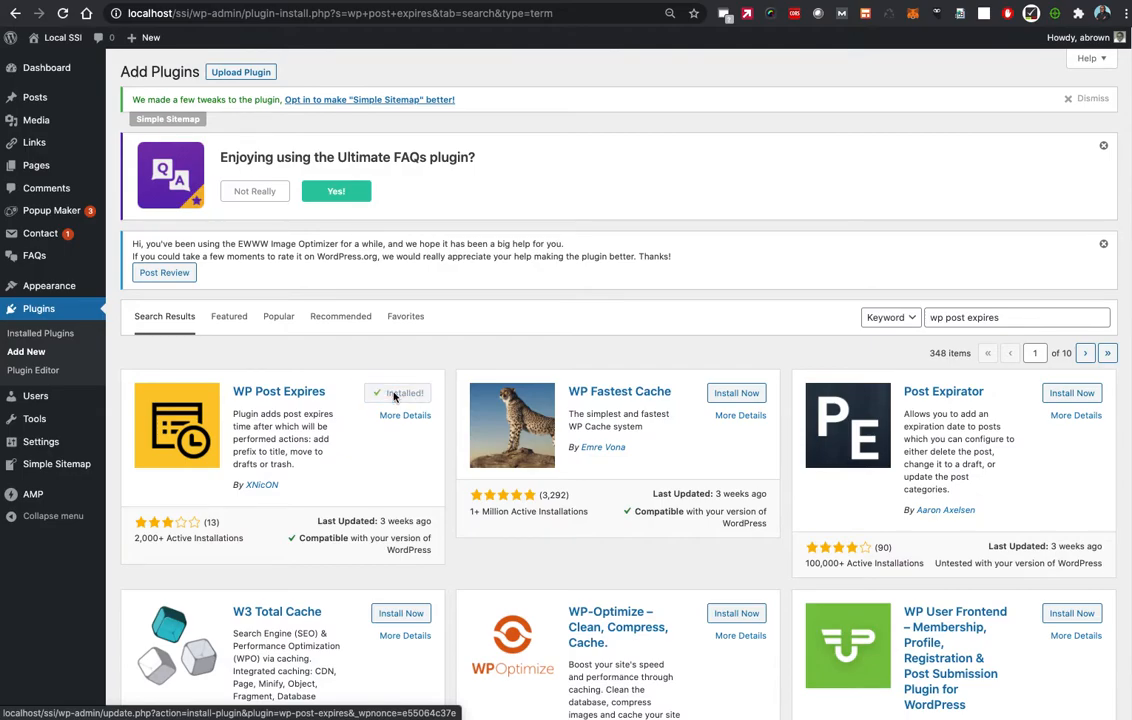
pyautogui.click(406, 392)
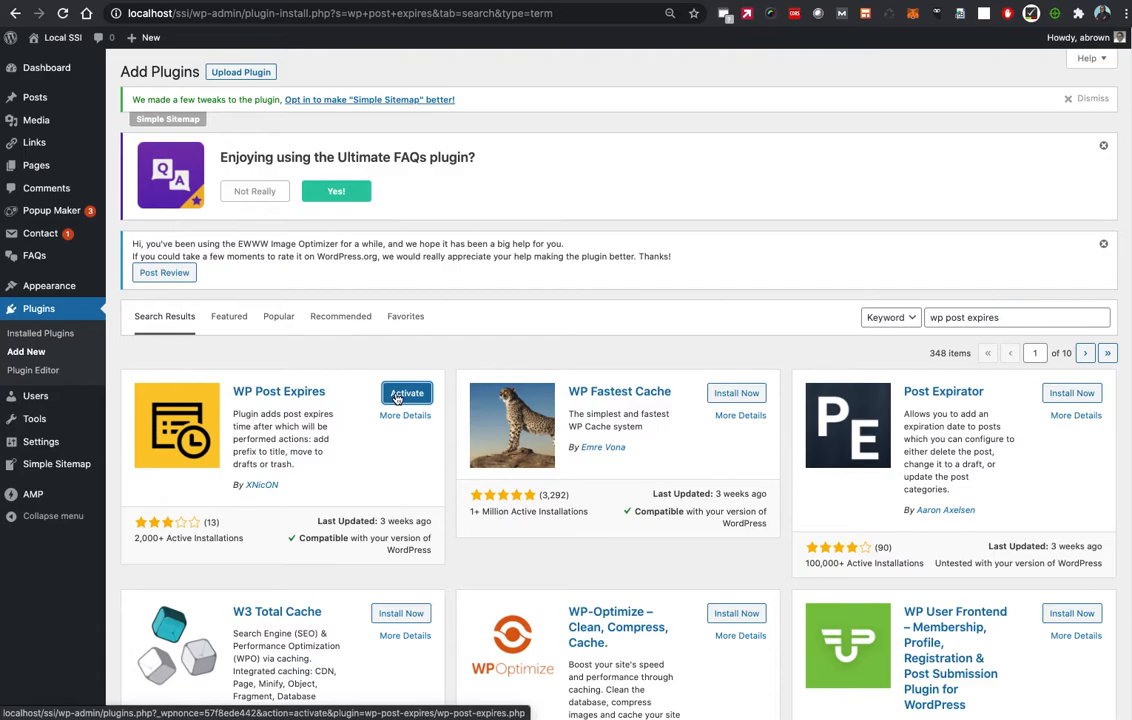
pyautogui.click(406, 392)
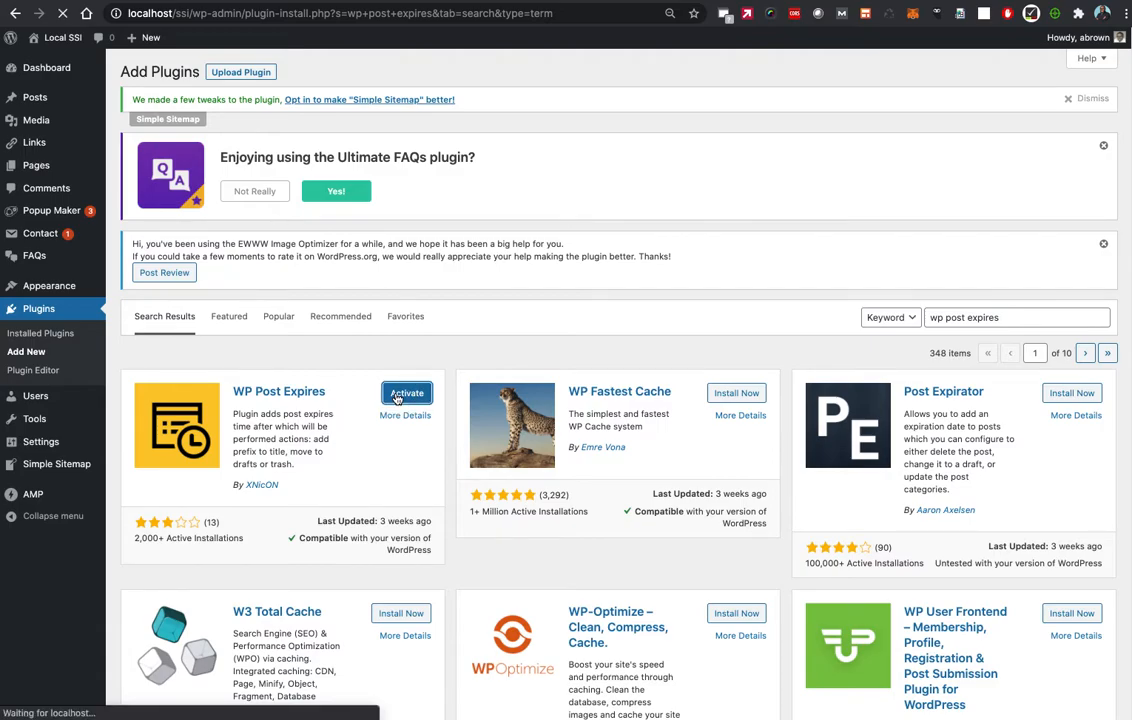
pyautogui.click(406, 393)
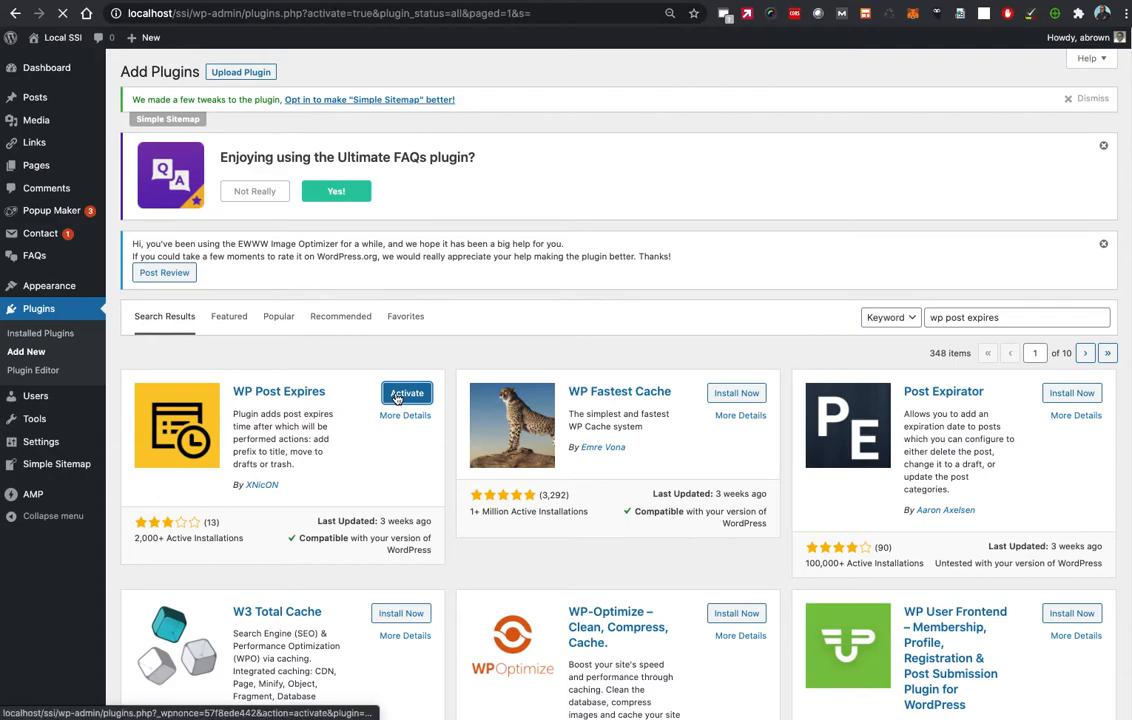
pyautogui.click(406, 392)
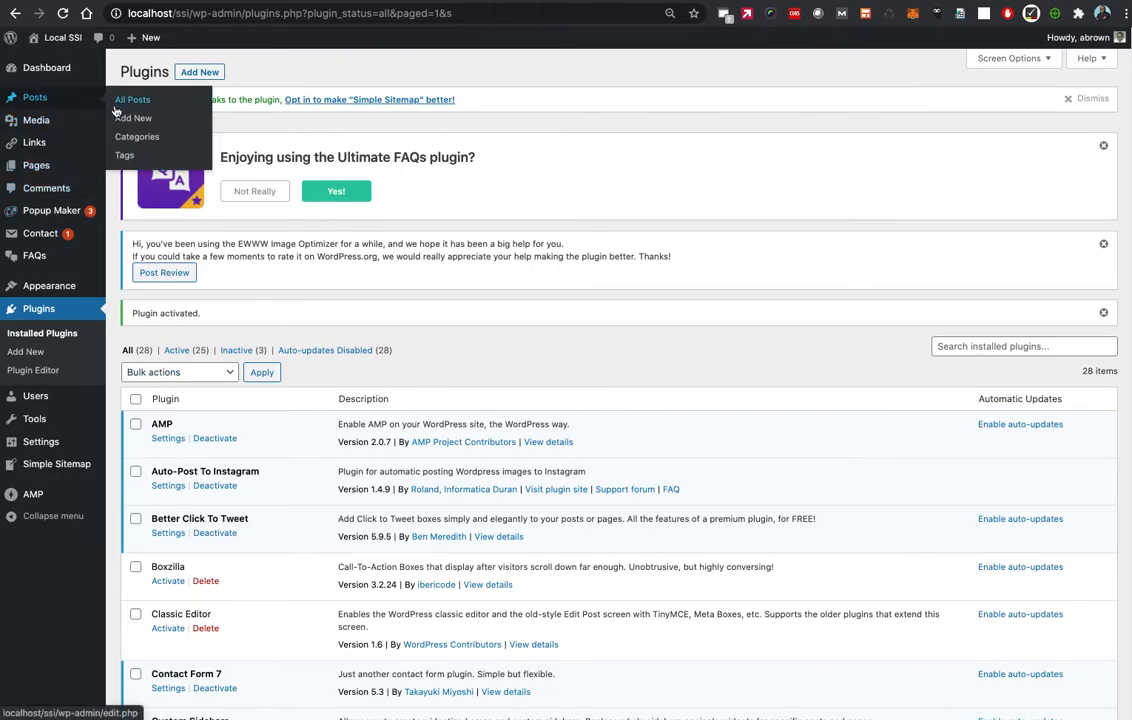
# - Create a new blank post from Posts > Add New
pyautogui.click(133, 118)
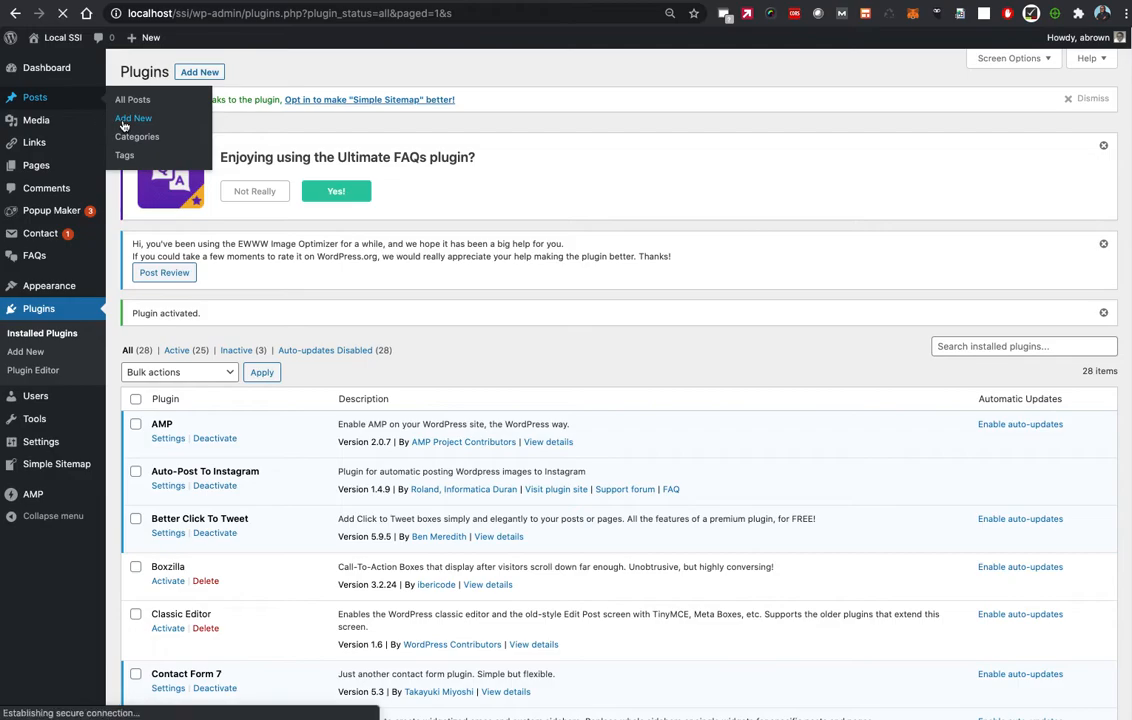
pyautogui.click(133, 118)
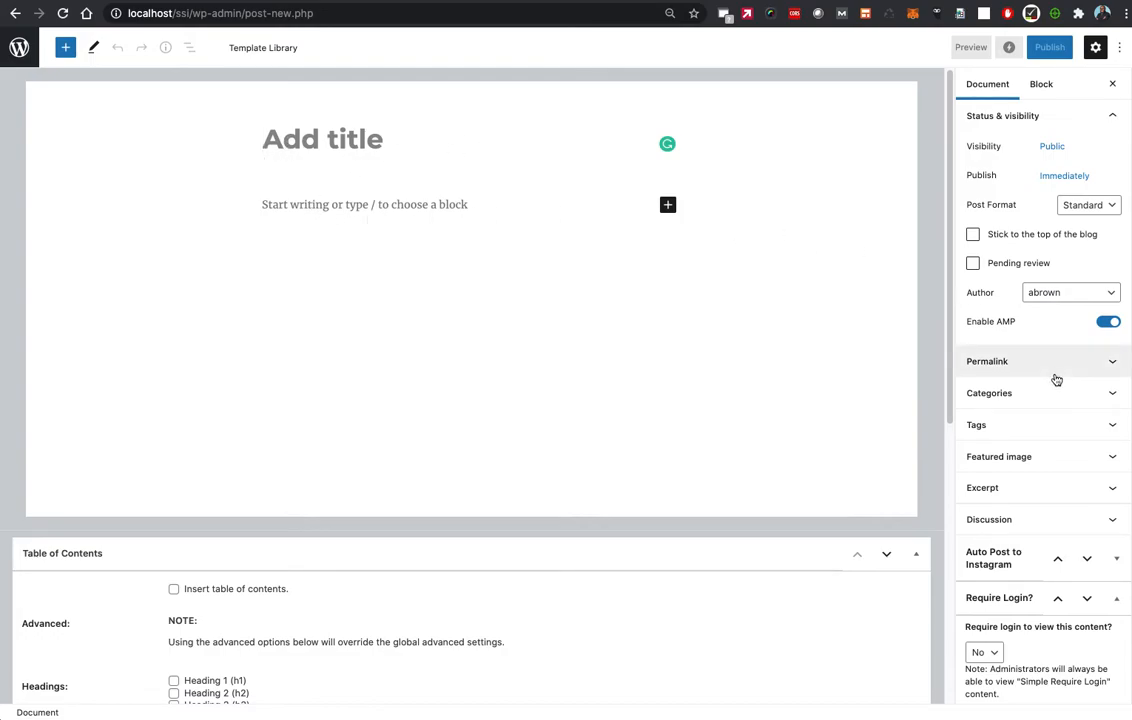
# - Scroll the sidebar to the Expires box and select its DateTime field
pyautogui.scroll(-3)
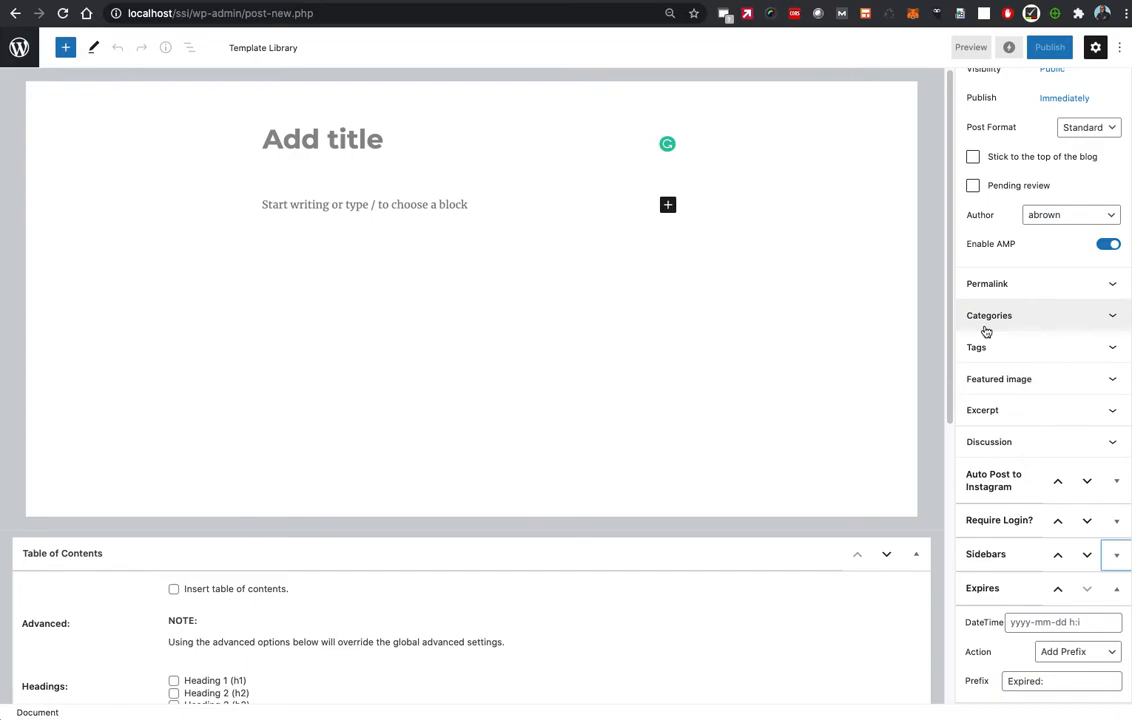
pyautogui.moveTo(988, 331)
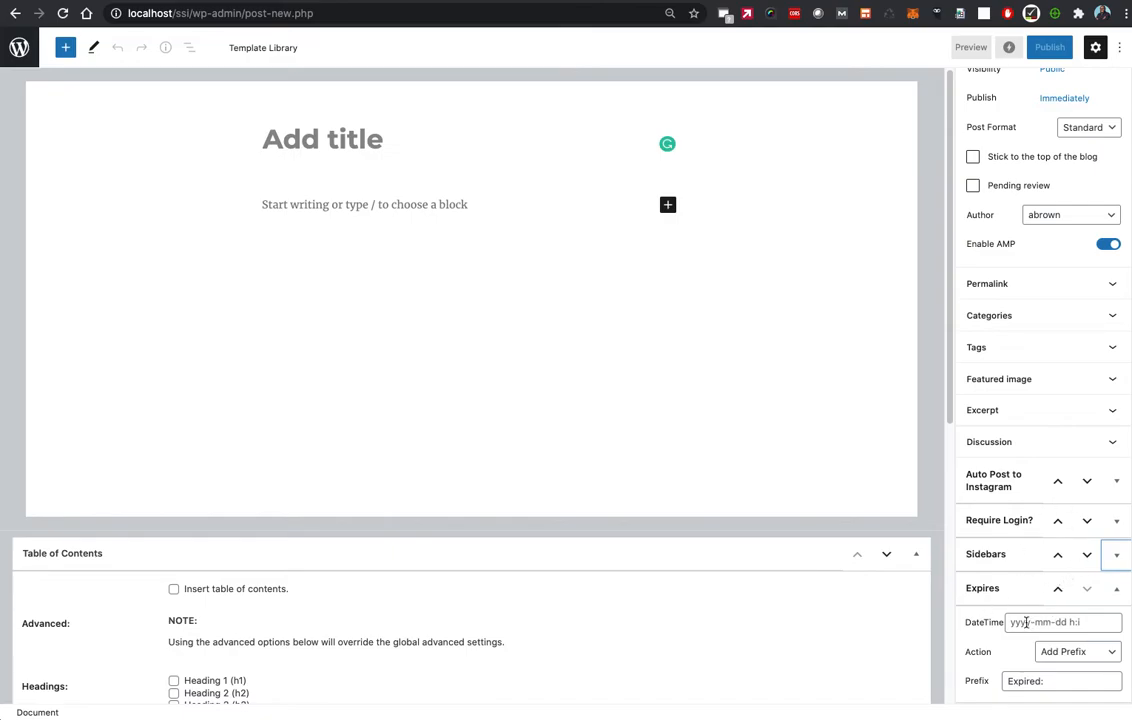
pyautogui.moveTo(1015, 613)
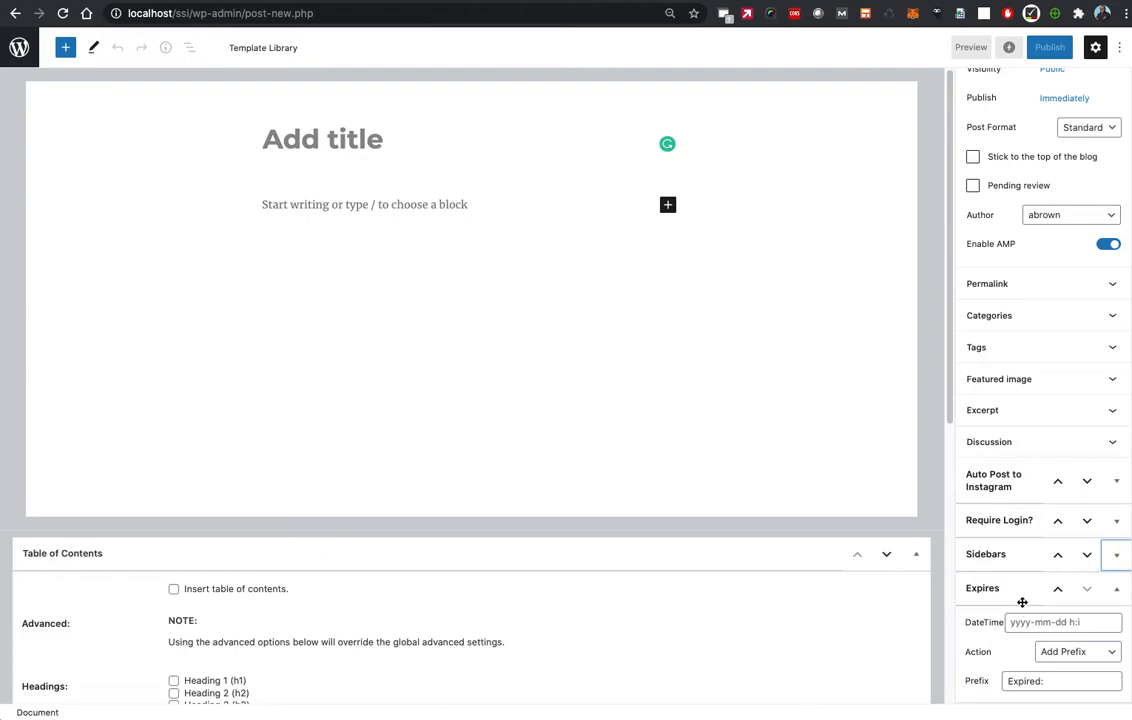
pyautogui.moveTo(1014, 575)
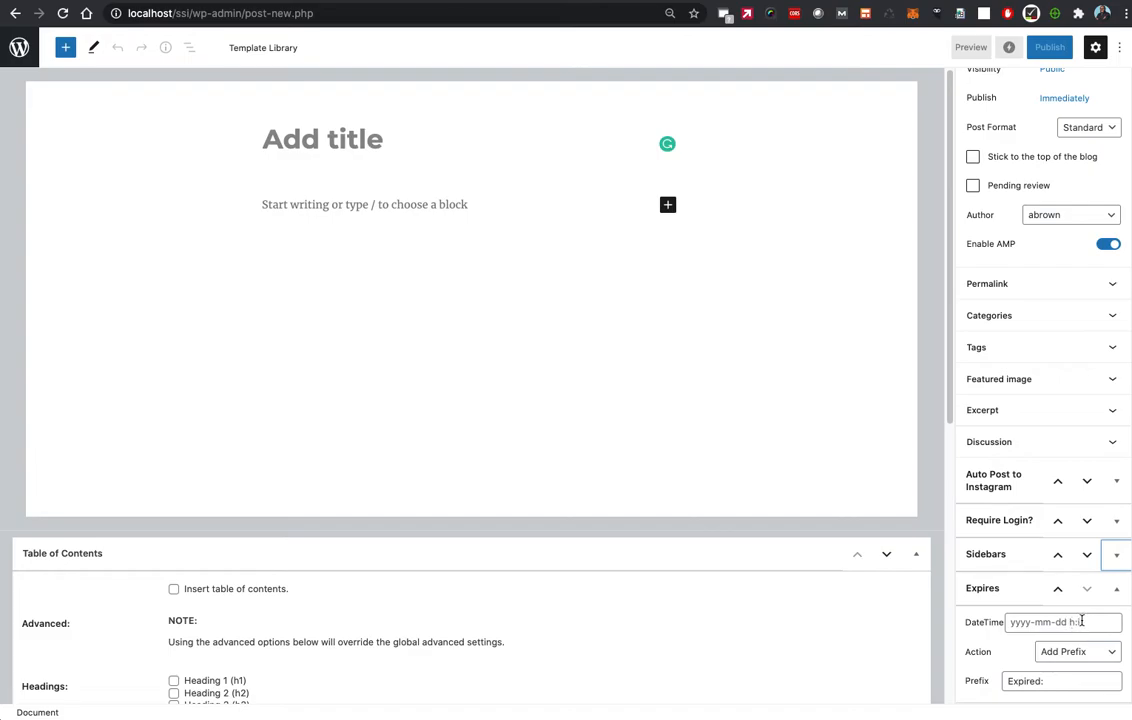
pyautogui.click(1063, 621)
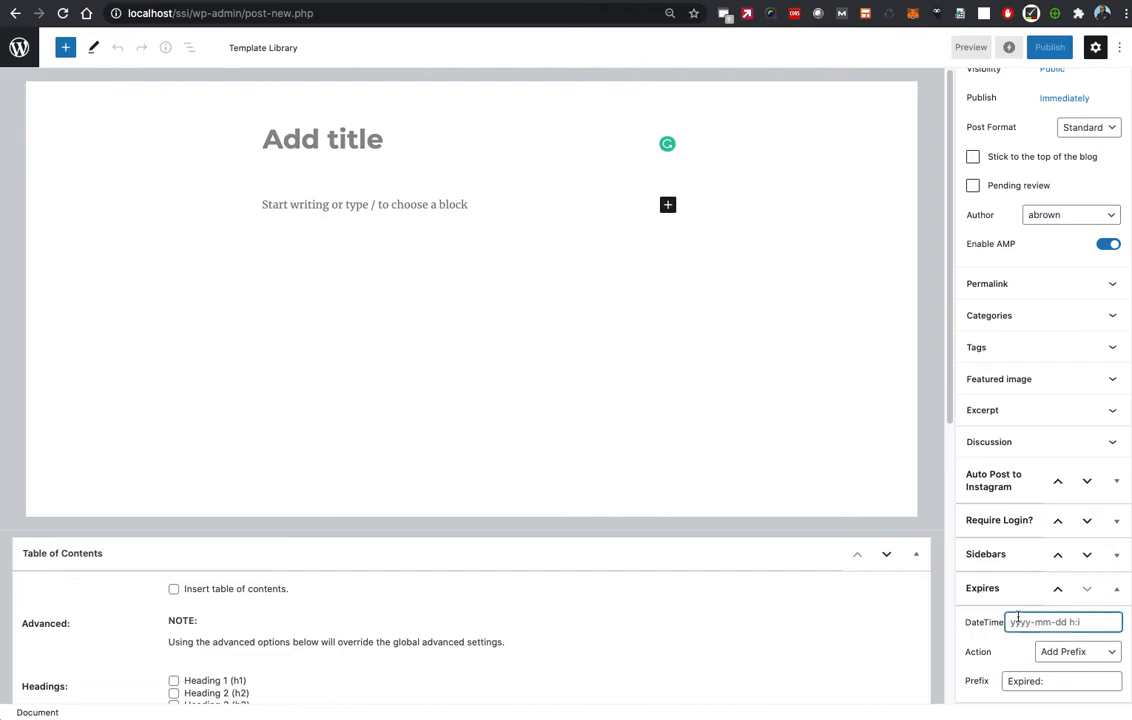
pyautogui.write('2025-11-25')
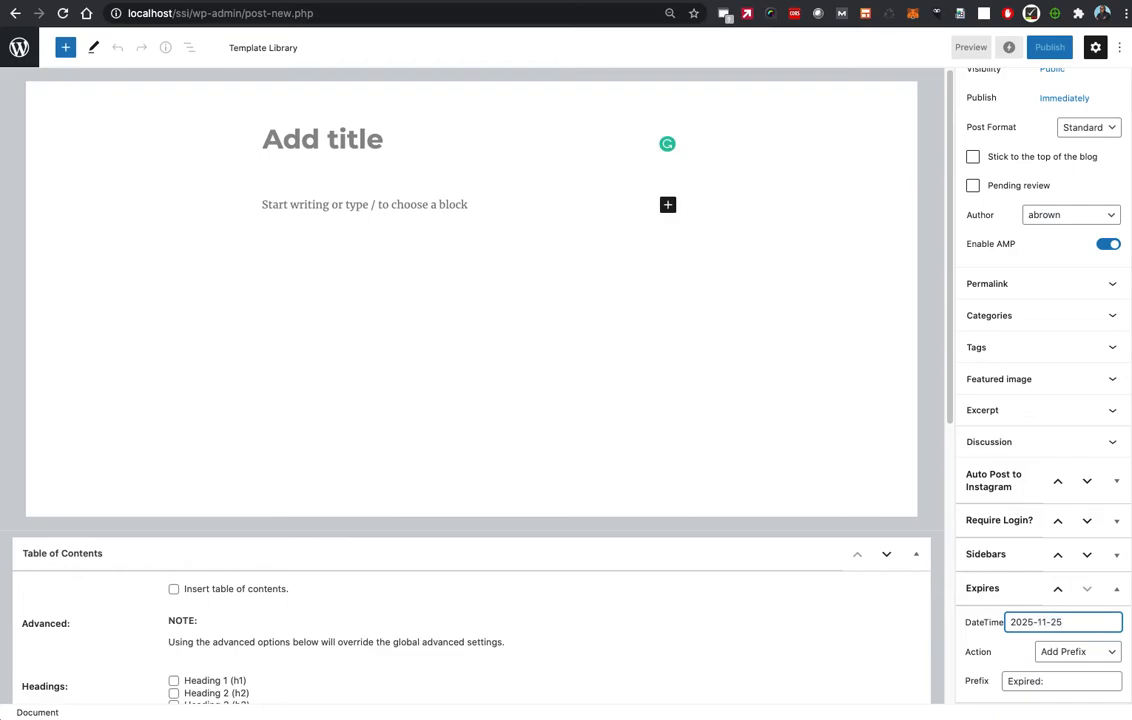
pyautogui.write('12:00')
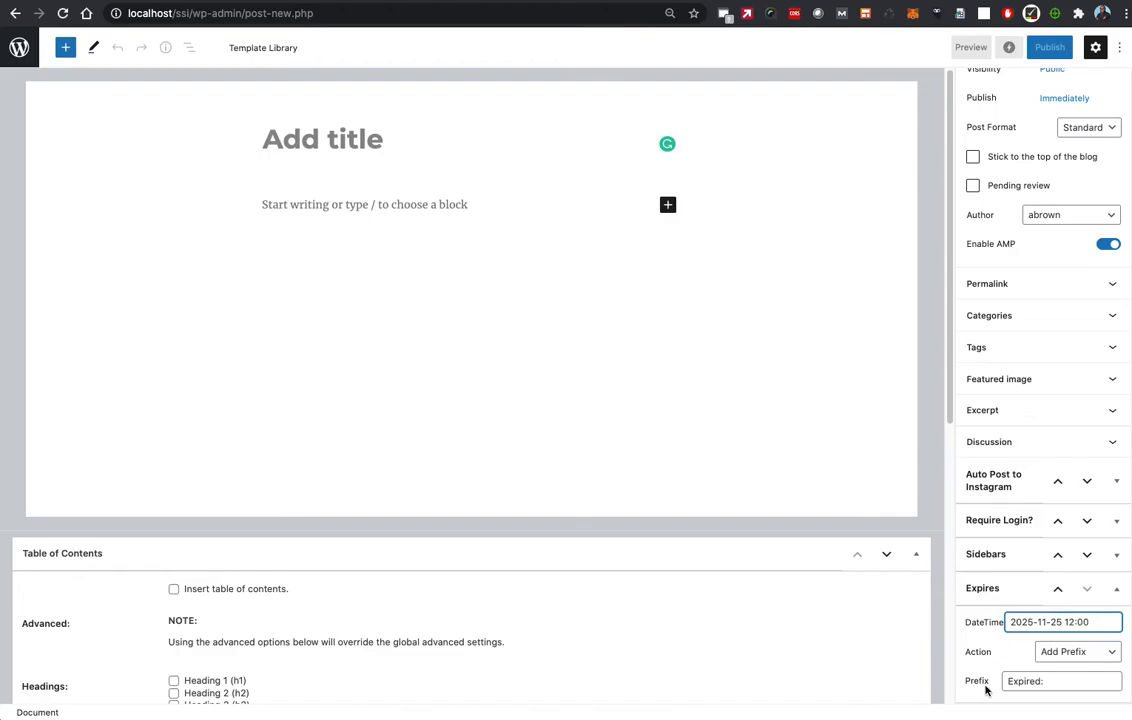
pyautogui.click(1077, 651)
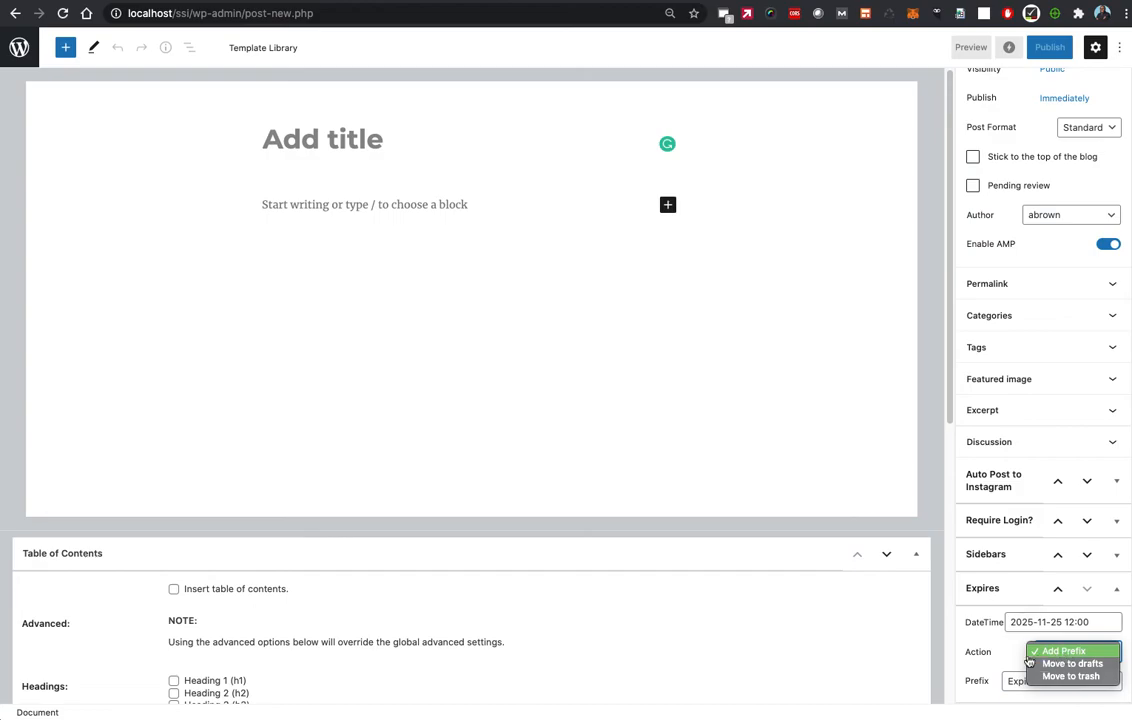
# - Change the Expires action from Add Prefix to Move to trash
pyautogui.click(1069, 651)
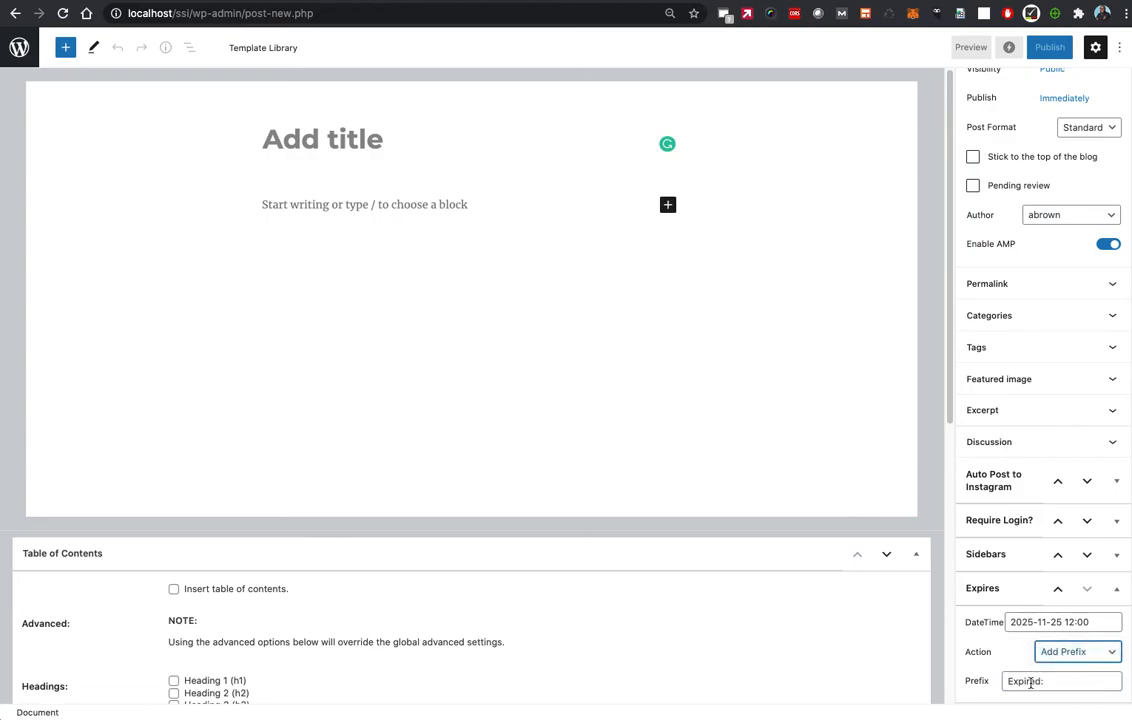
pyautogui.click(1077, 651)
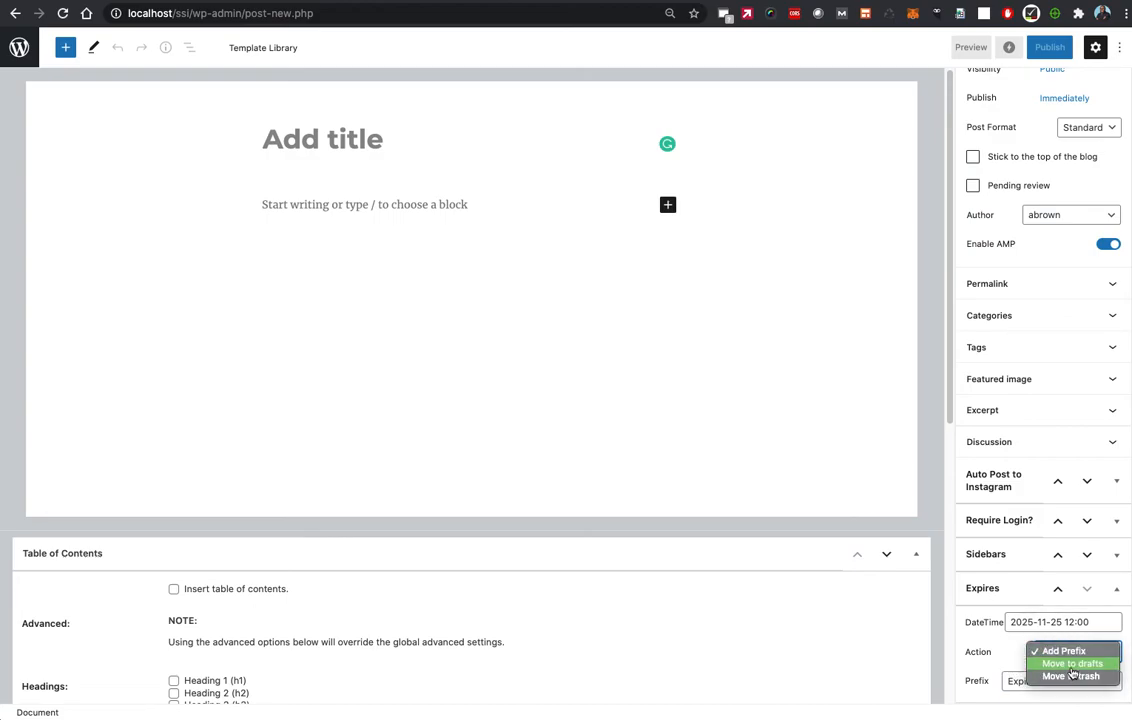
pyautogui.click(1064, 651)
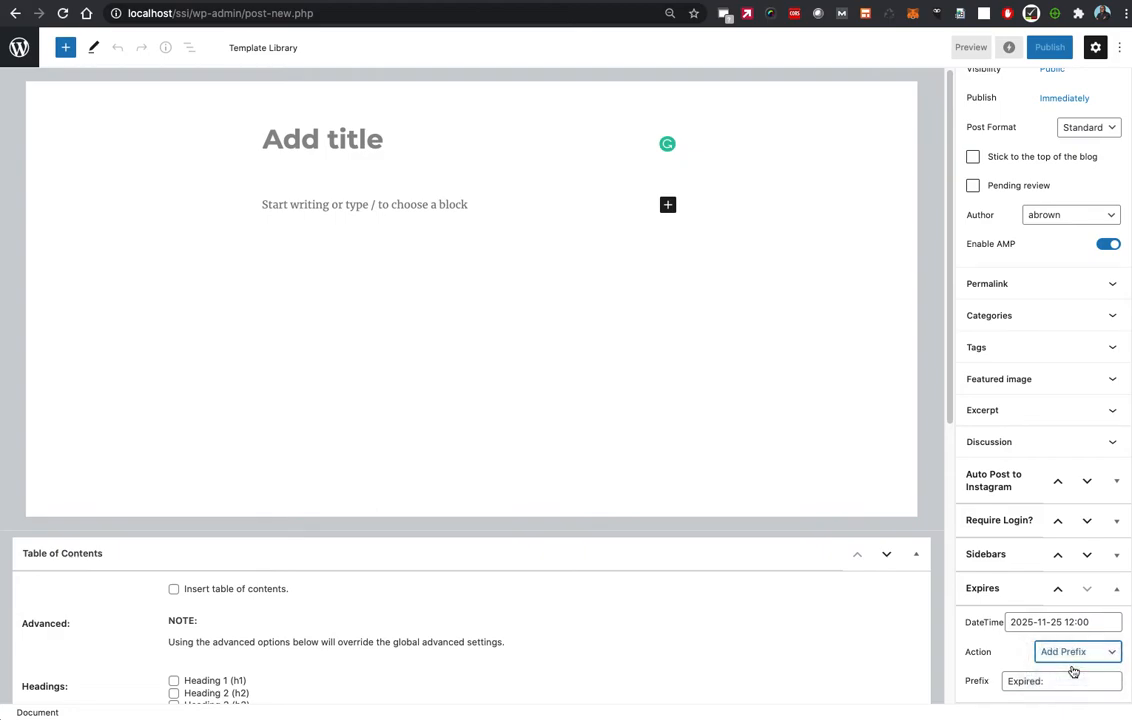
pyautogui.click(1076, 651)
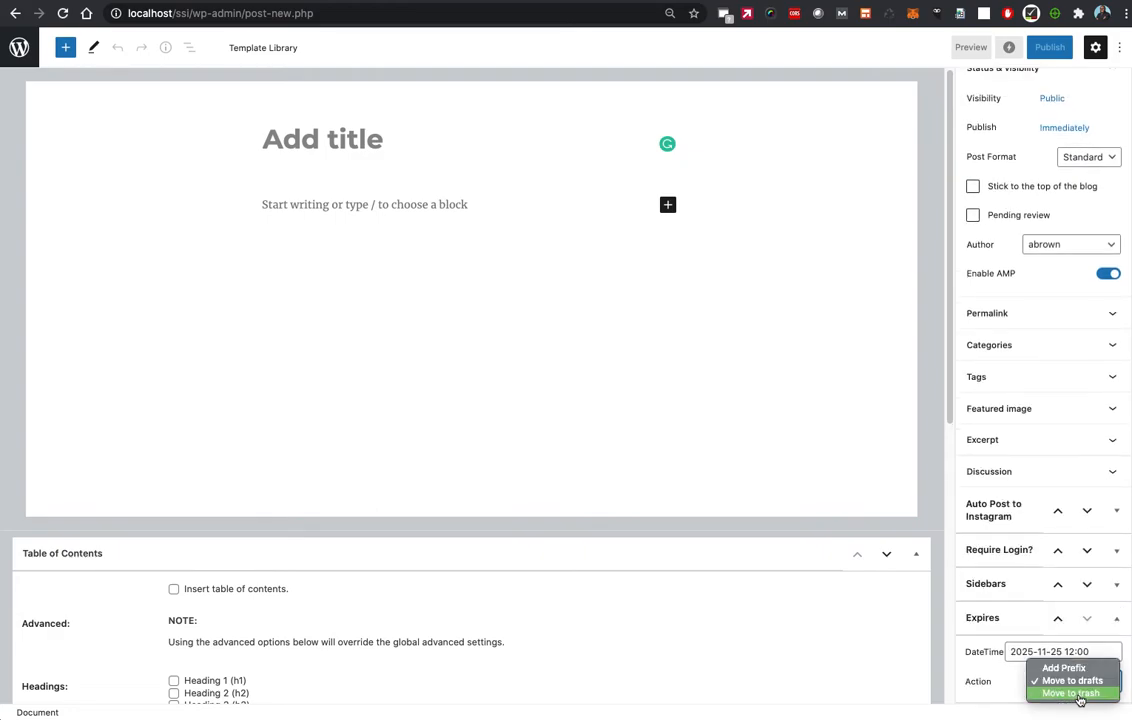
pyautogui.click(1072, 693)
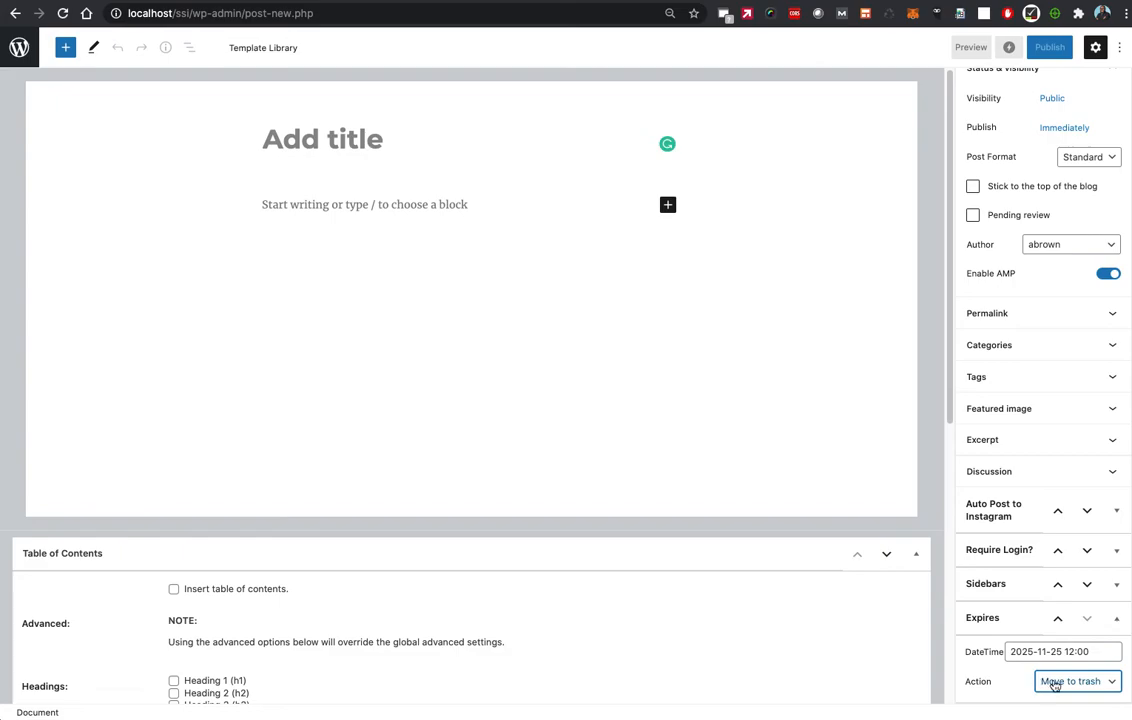
pyautogui.click(1077, 681)
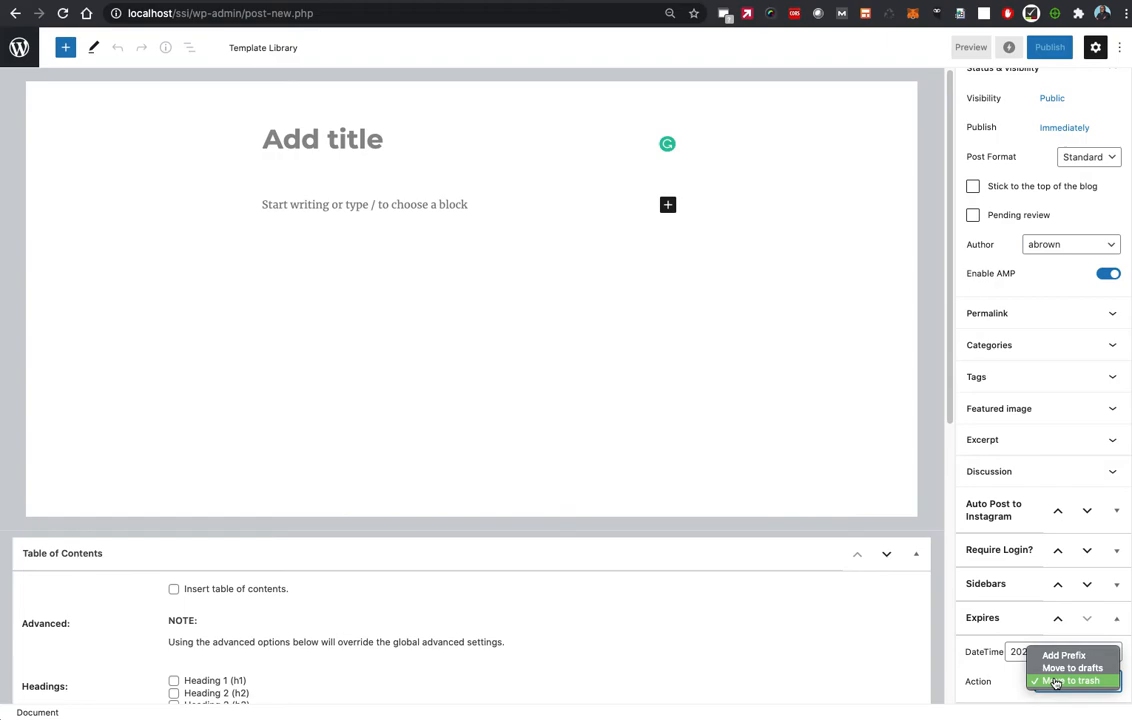
pyautogui.moveTo(1055, 682)
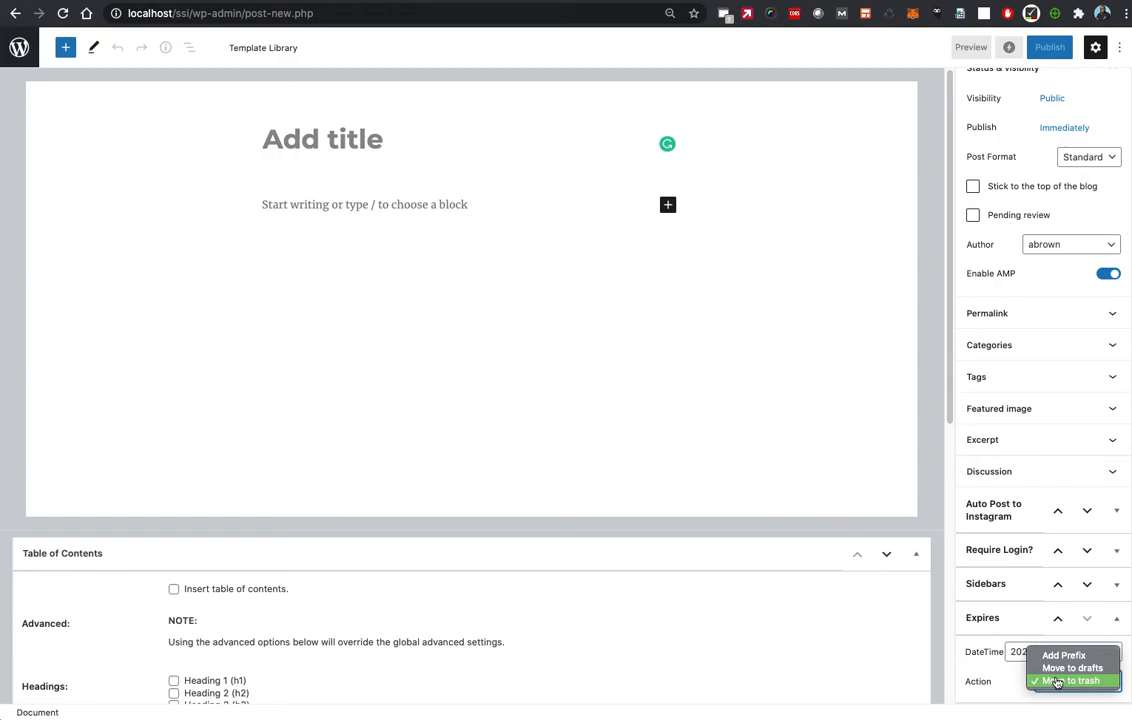
pyautogui.click(1056, 681)
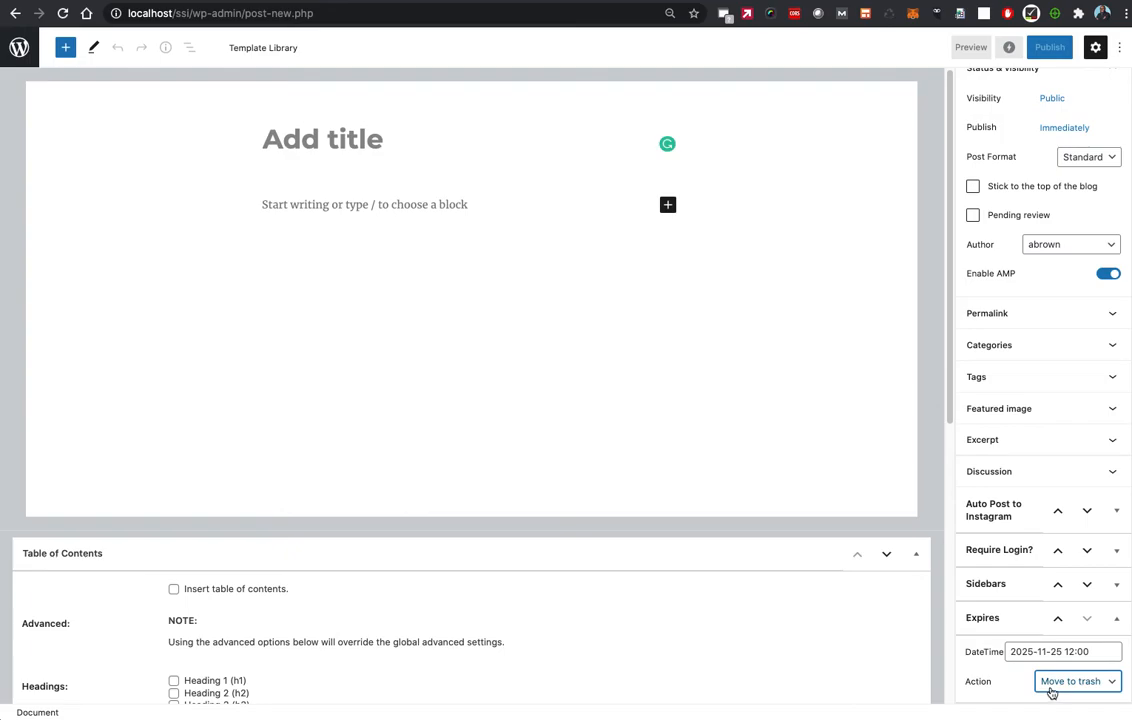
pyautogui.moveTo(1046, 692)
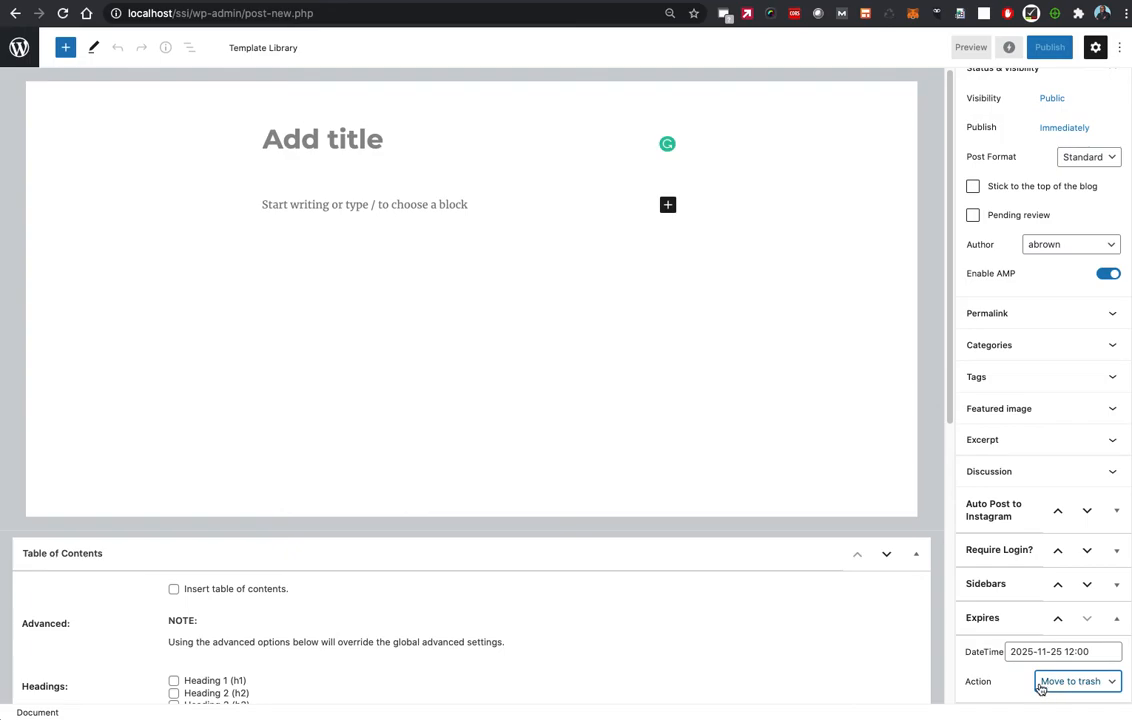
pyautogui.moveTo(1058, 691)
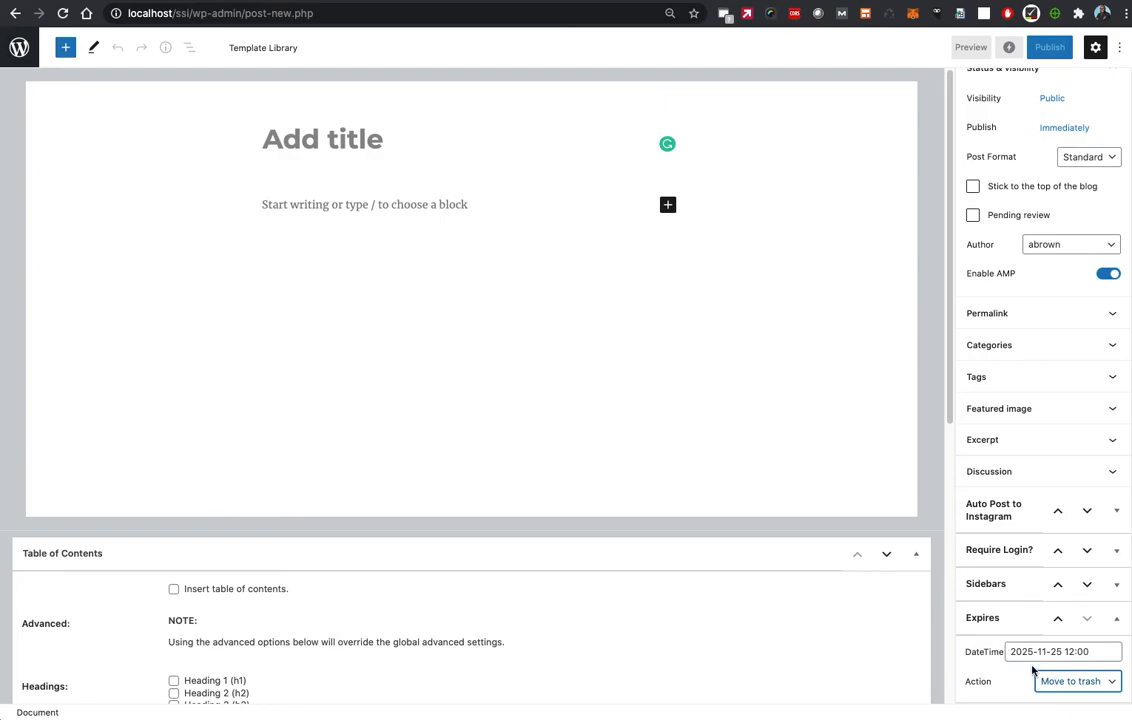
pyautogui.moveTo(1037, 670)
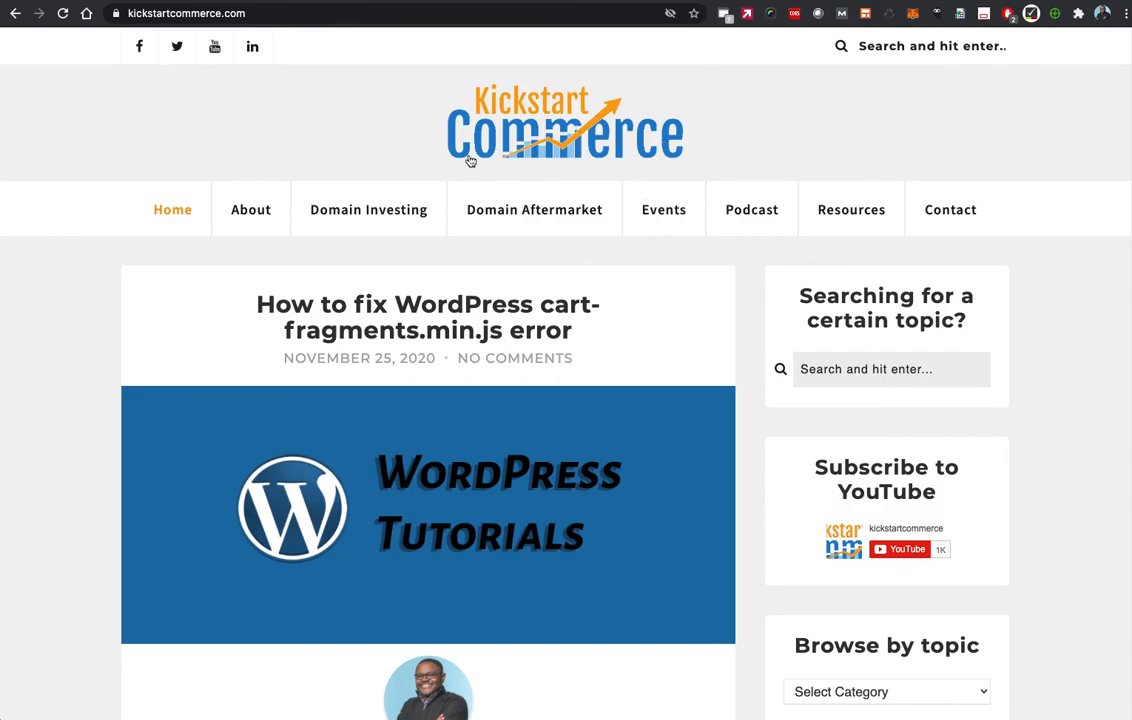
pyautogui.scroll(-3)
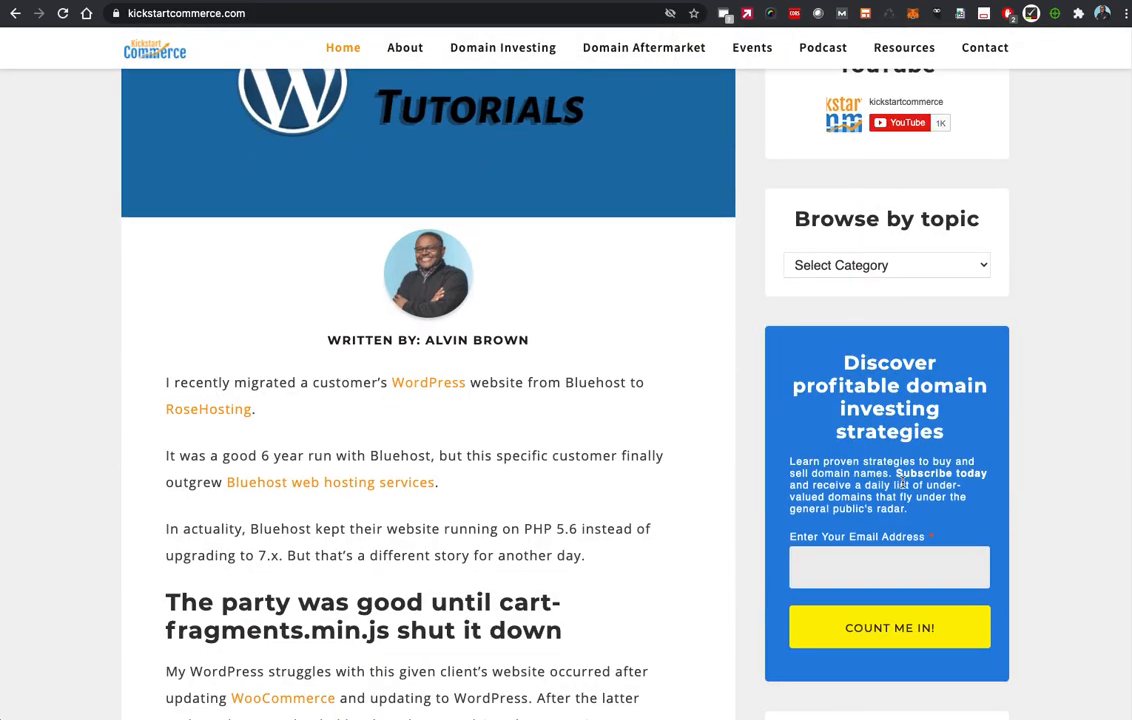
pyautogui.moveTo(871, 456)
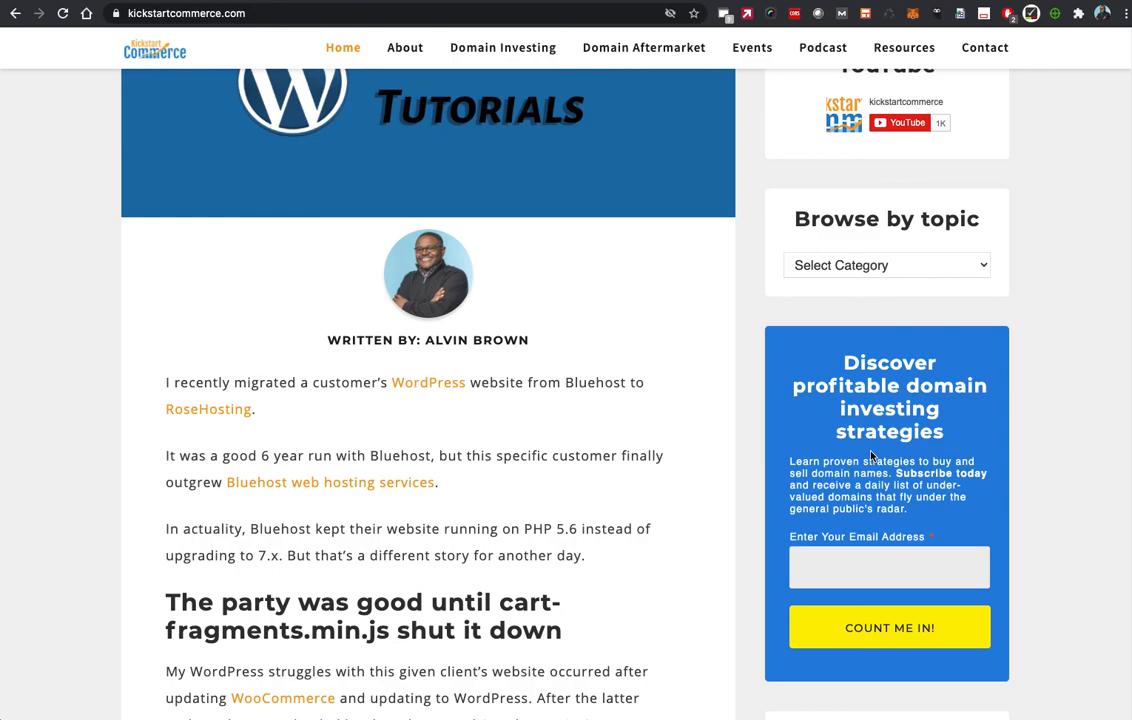
pyautogui.scroll(3)
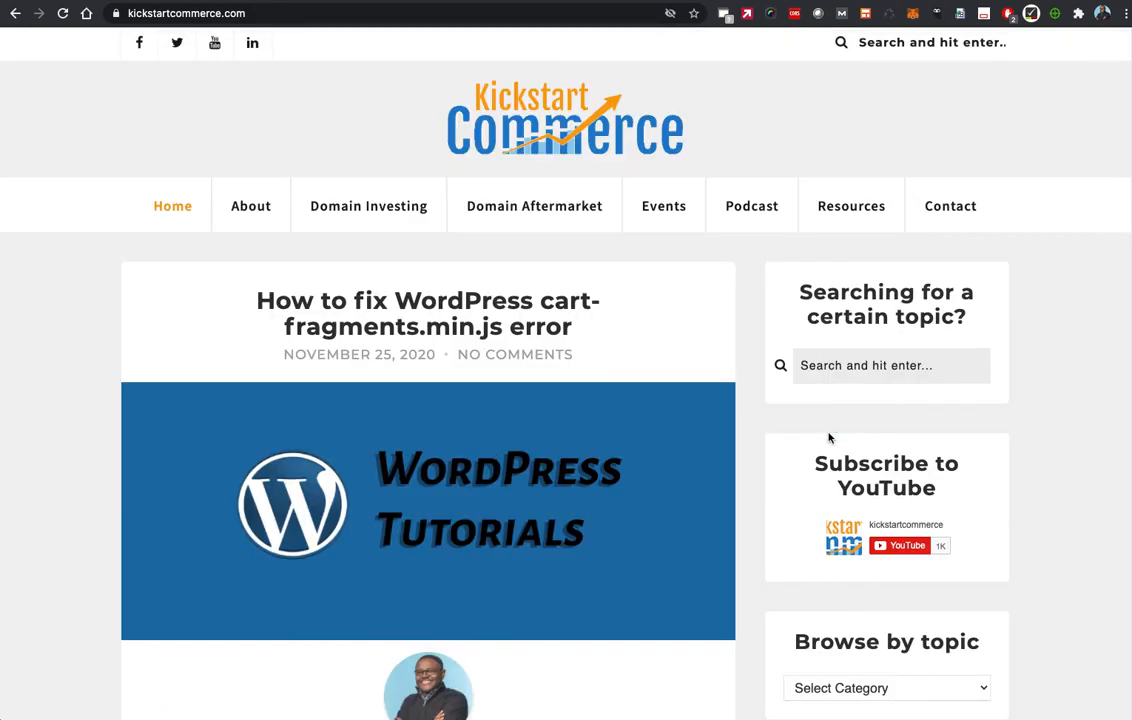